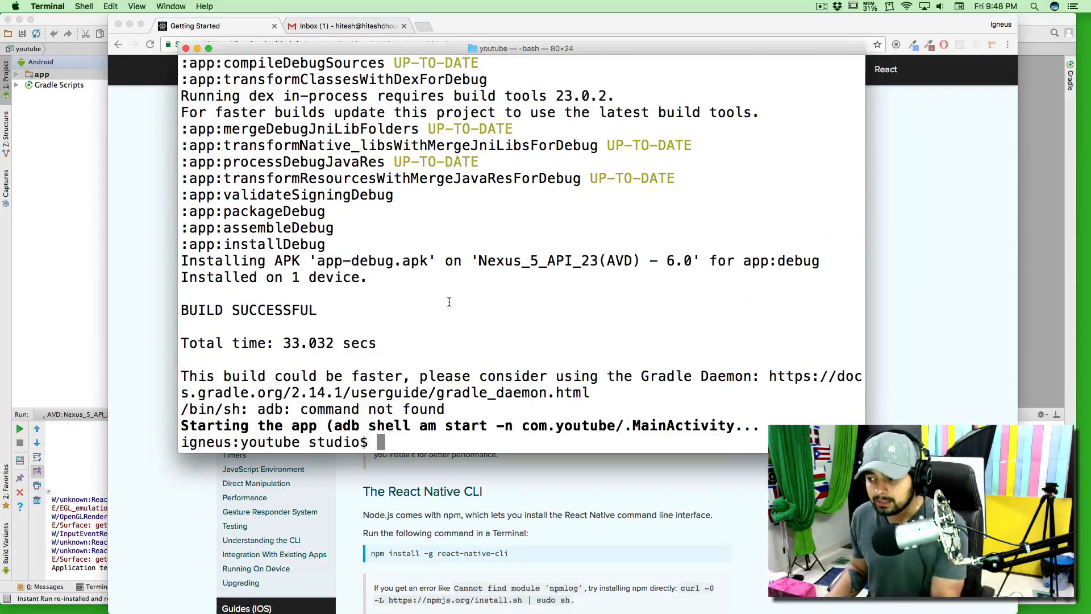
# Initialize the youtube React Native project and run react-native run-android from its folder
pyautogui.write('cd youtube/')
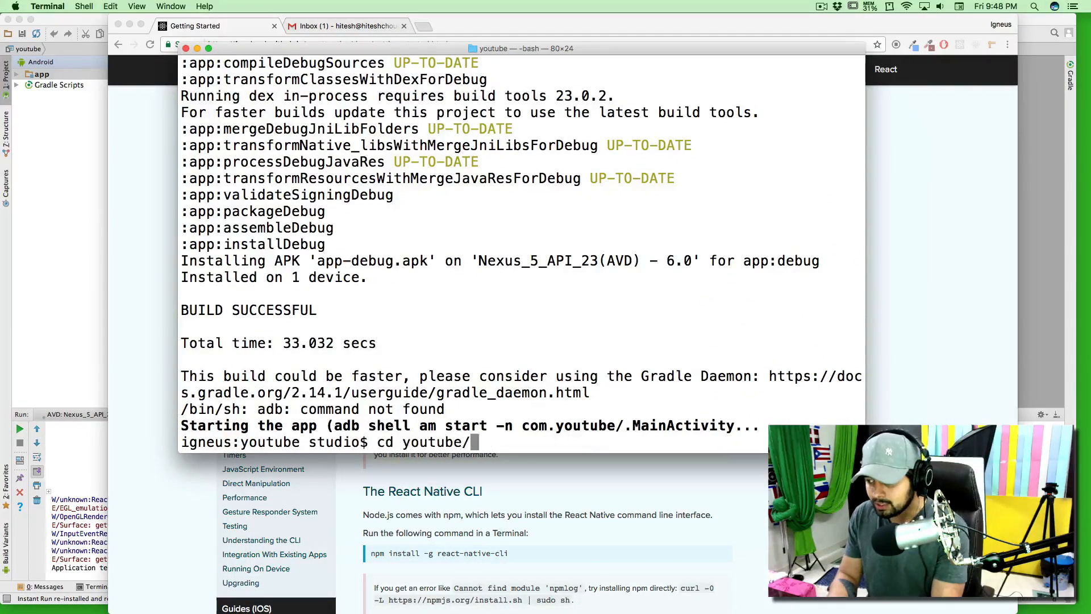
pyautogui.write('react-native init youtube')
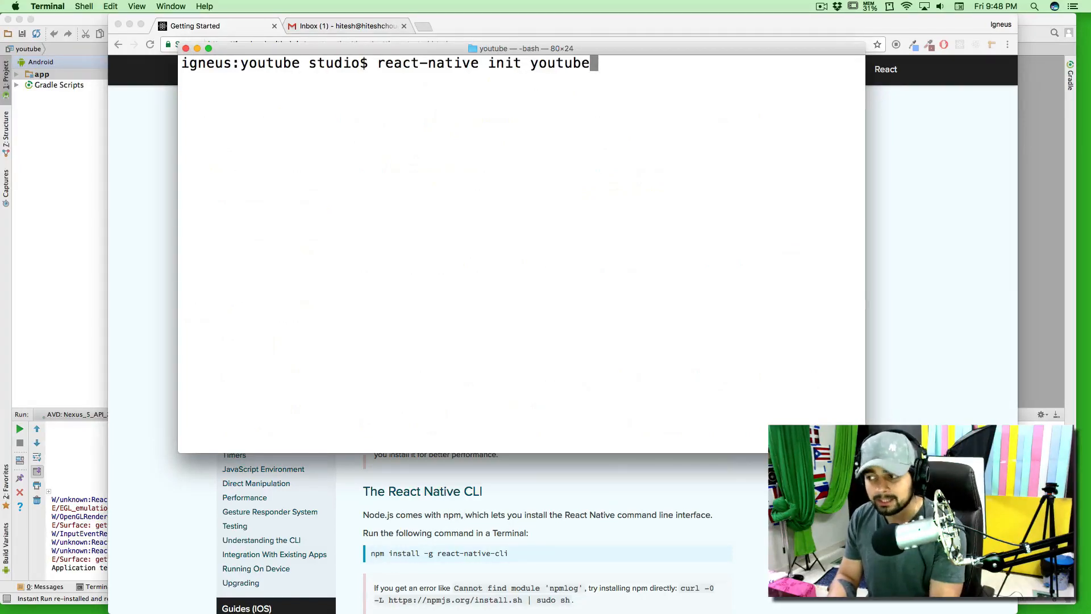
pyautogui.write('cd Desktop/react/native/')
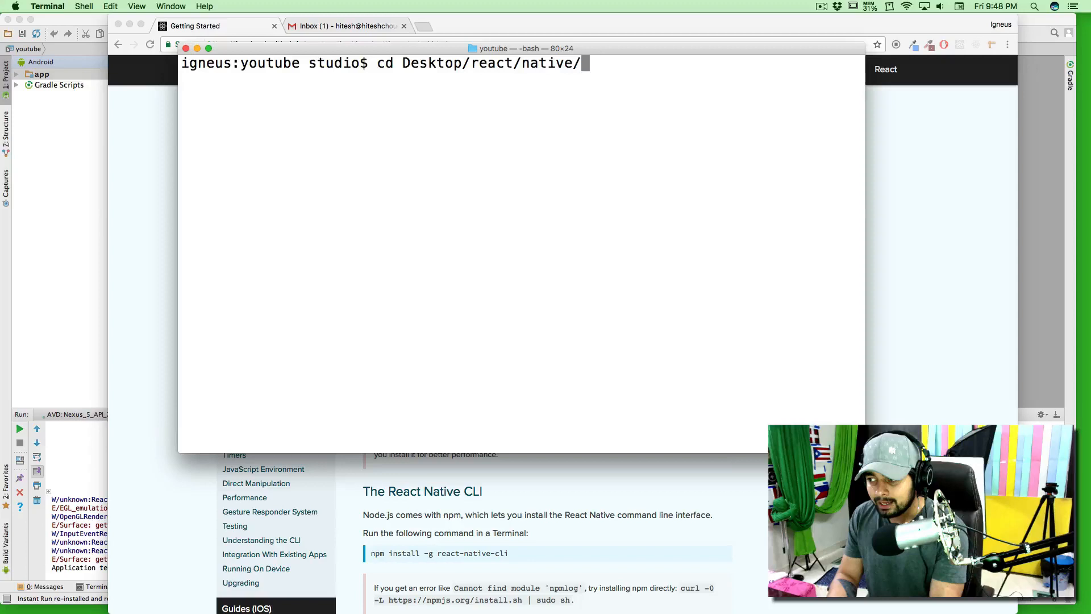
pyautogui.write('react-native run-android')
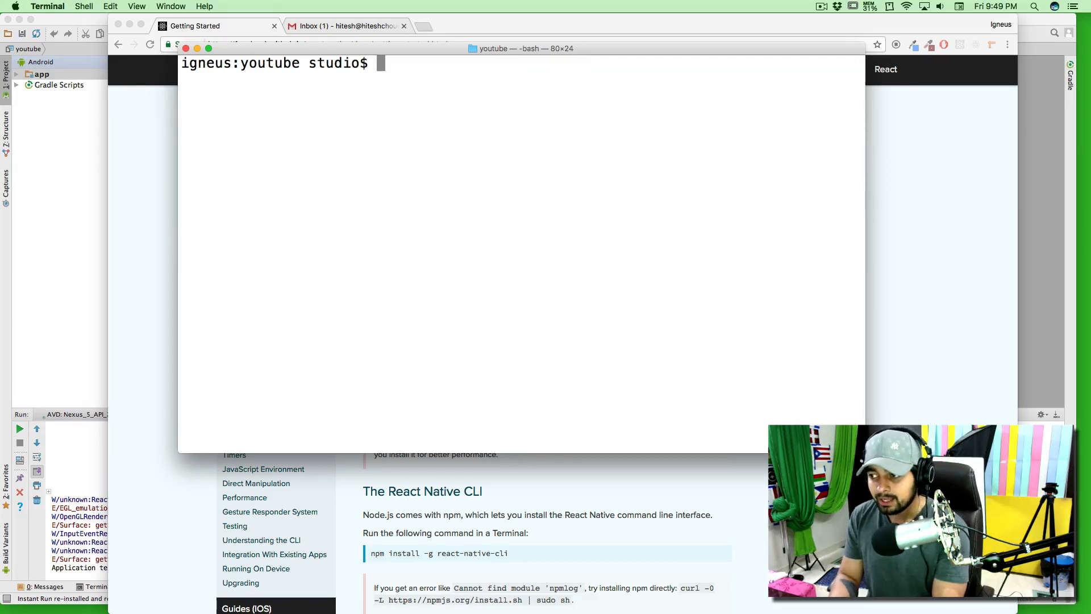
pyautogui.write('react-native run-android')
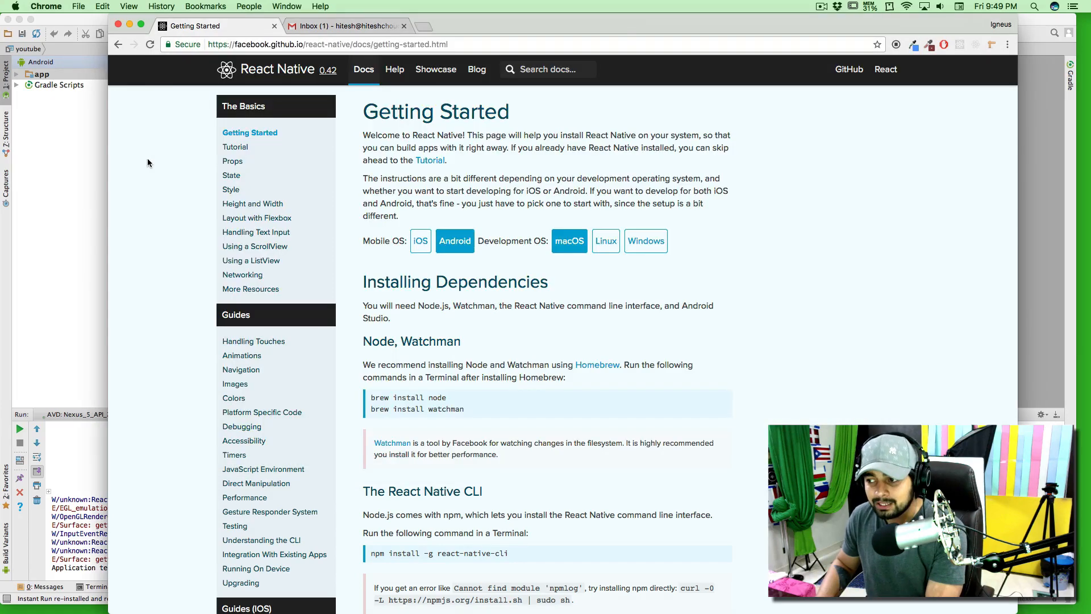
# Read the Getting Started guide down to the Android 6.0 (Marshmallow) SDK requirements
pyautogui.scroll(-3)
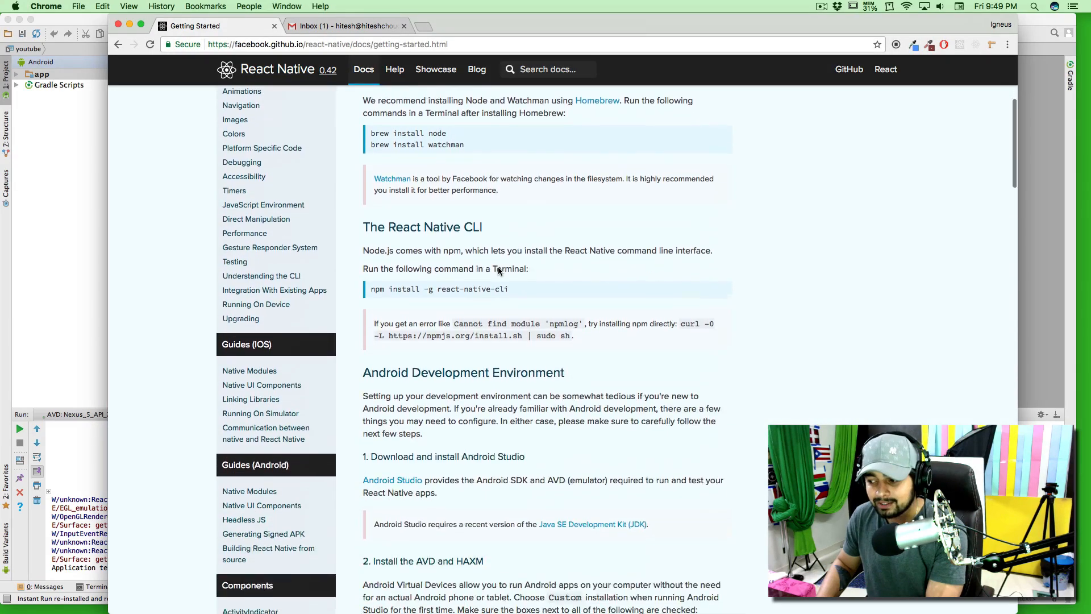
pyautogui.scroll(-3)
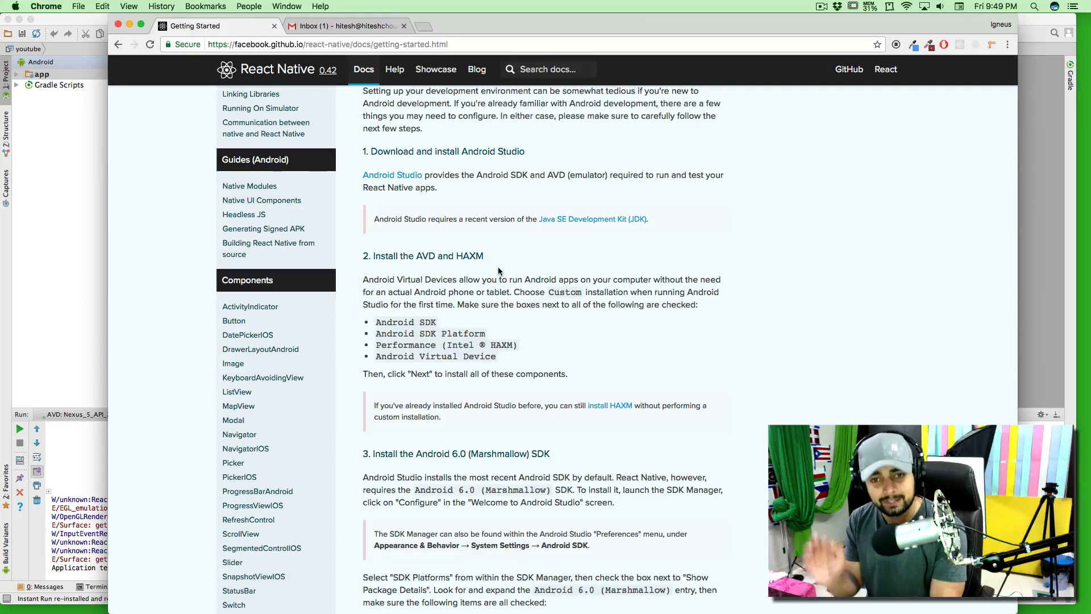
pyautogui.scroll(-3)
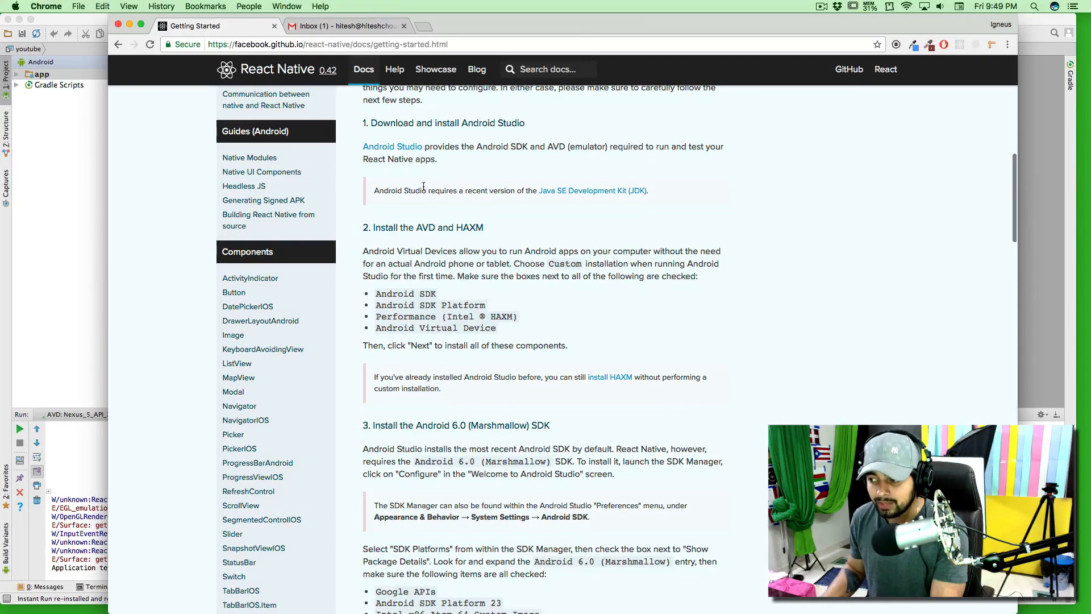
pyautogui.moveTo(376, 190); pyautogui.dragTo(551, 189)
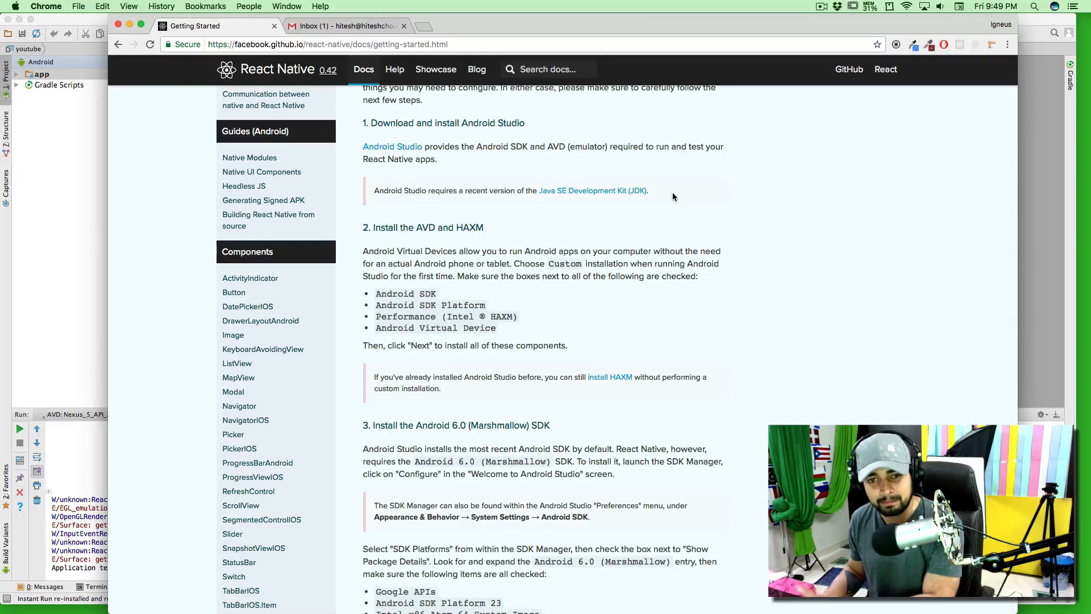
pyautogui.moveTo(592, 191)
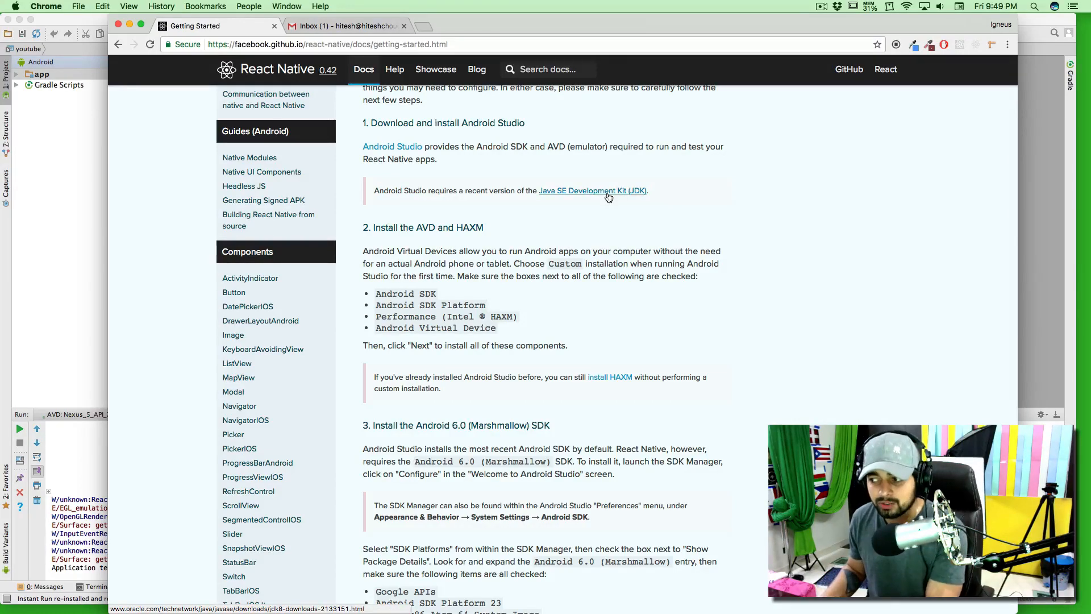
pyautogui.moveTo(619, 222)
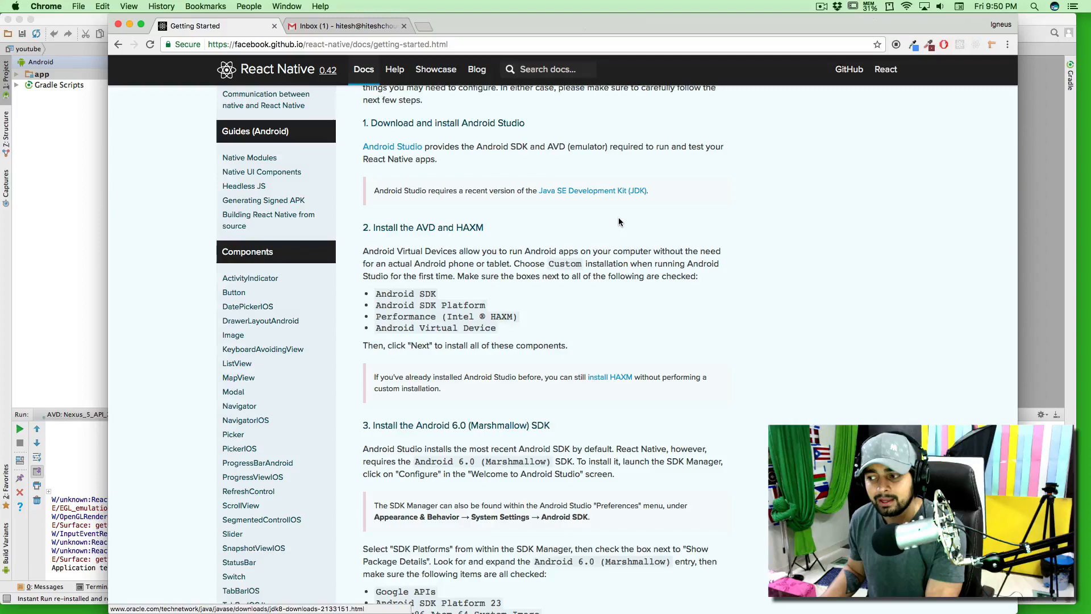
pyautogui.scroll(-3)
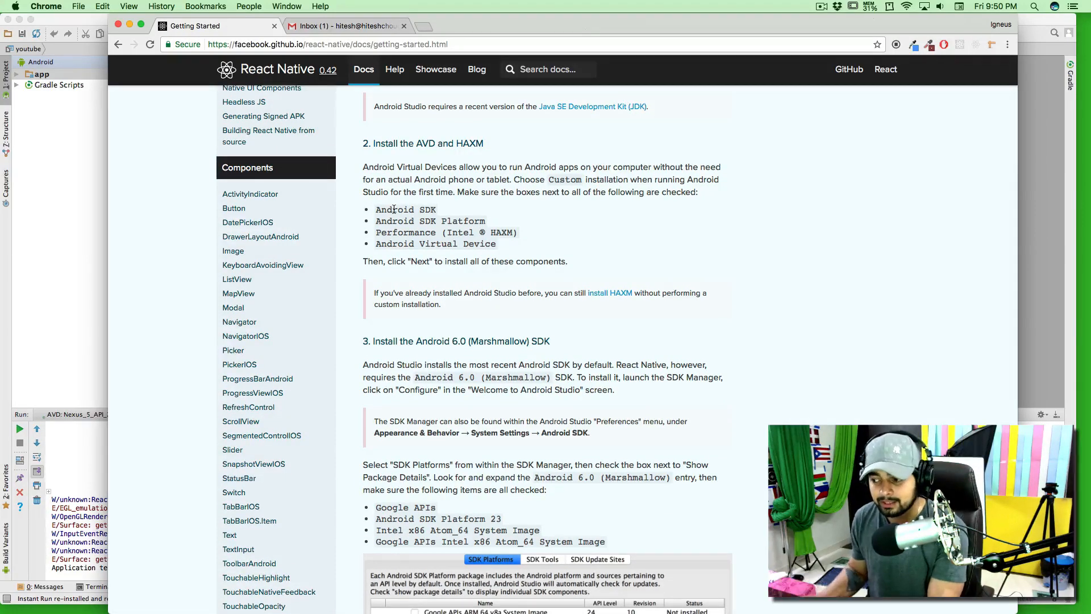
pyautogui.scroll(-3)
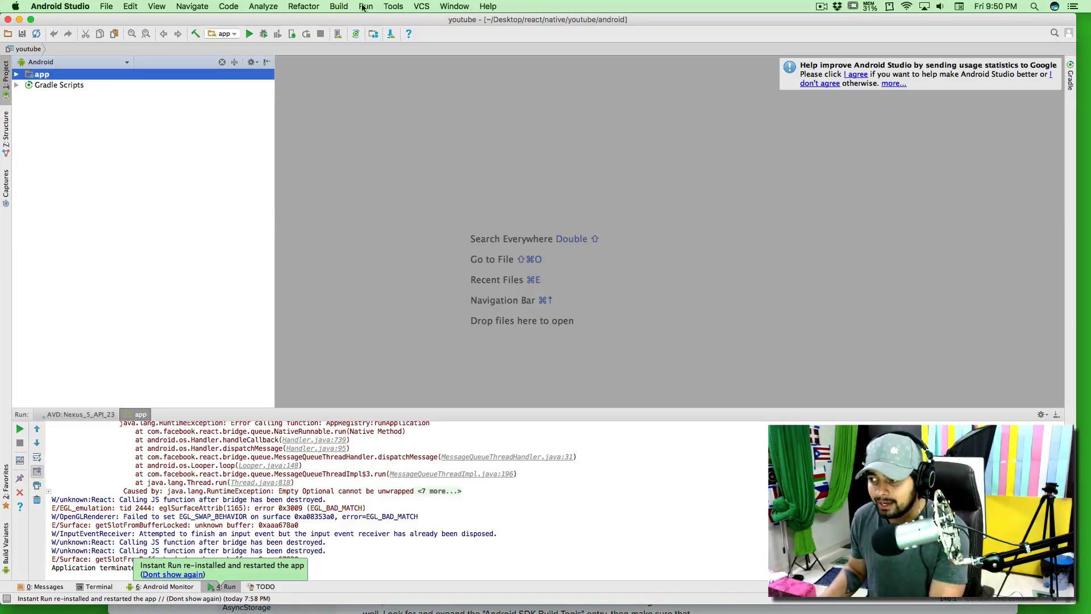
# Confirm in SDK Manager that Android 6.0 Google APIs and SDK Platform 23 are installed
pyautogui.click(392, 7)
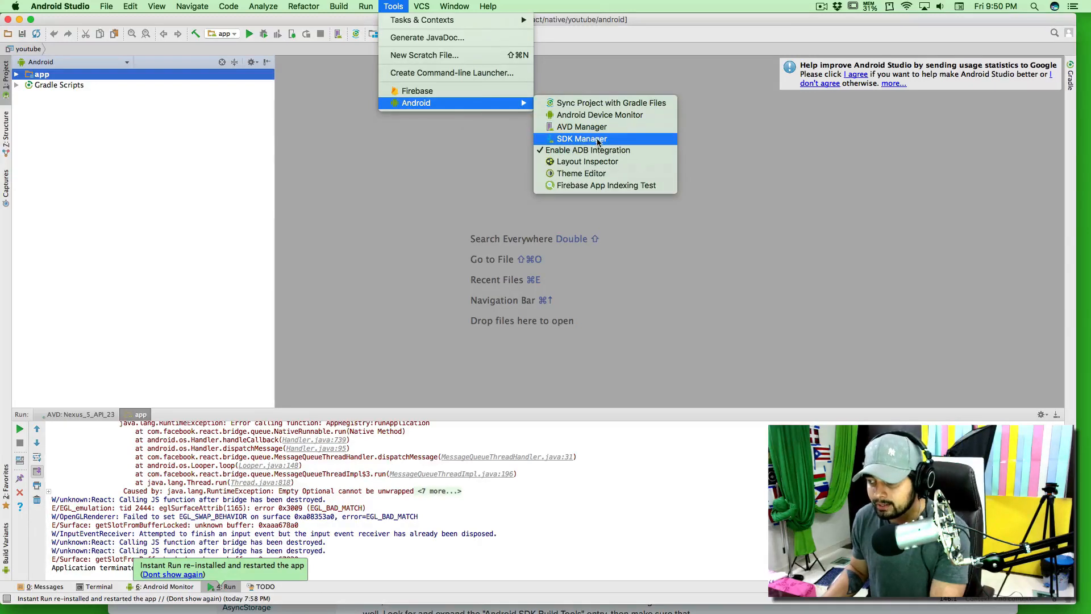
pyautogui.click(582, 139)
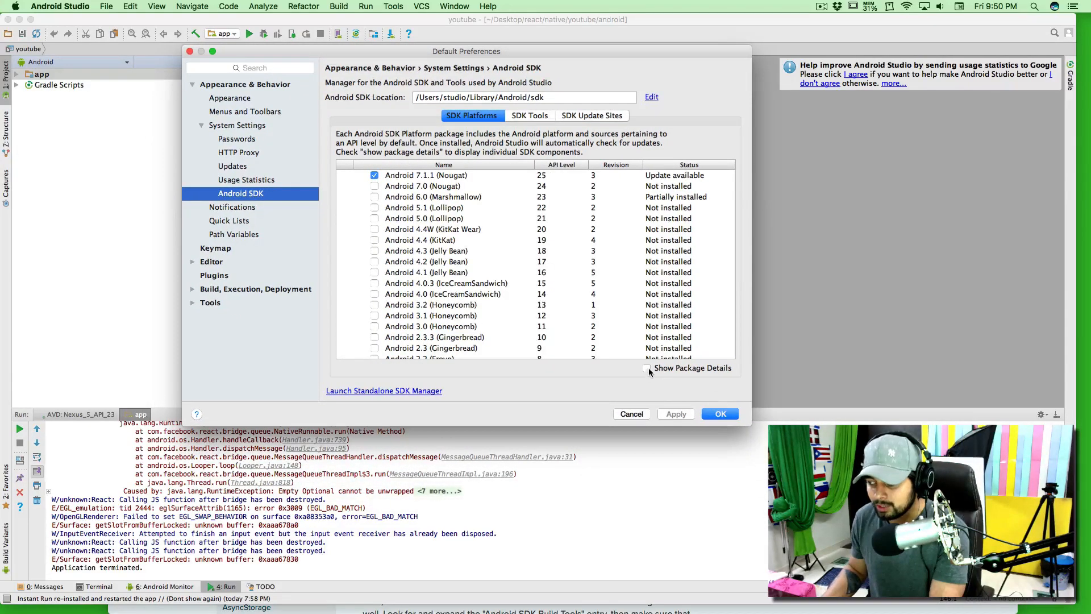
pyautogui.click(646, 368)
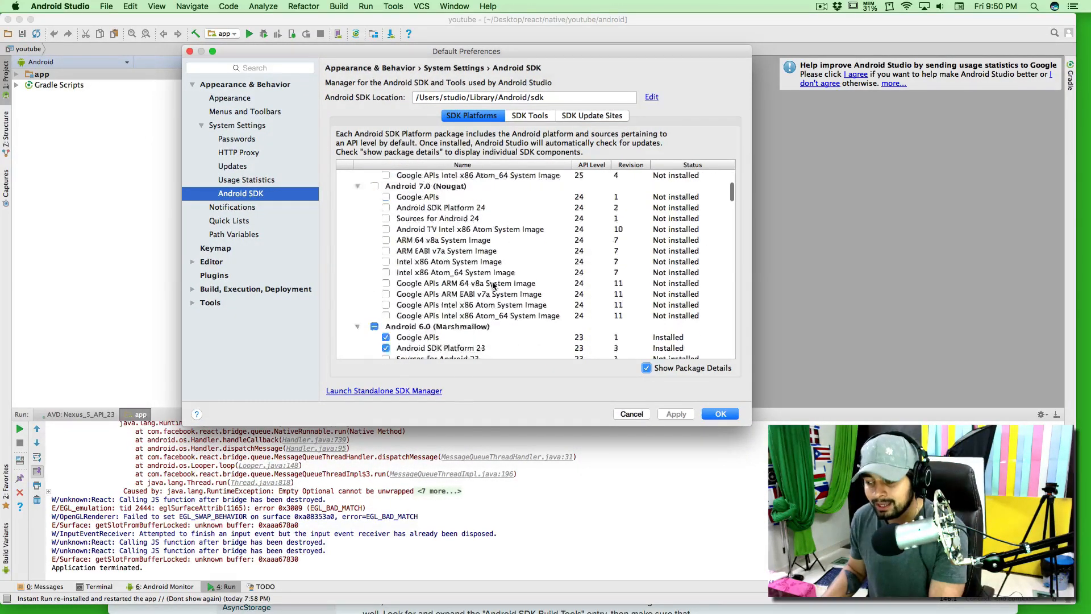
pyautogui.scroll(-3)
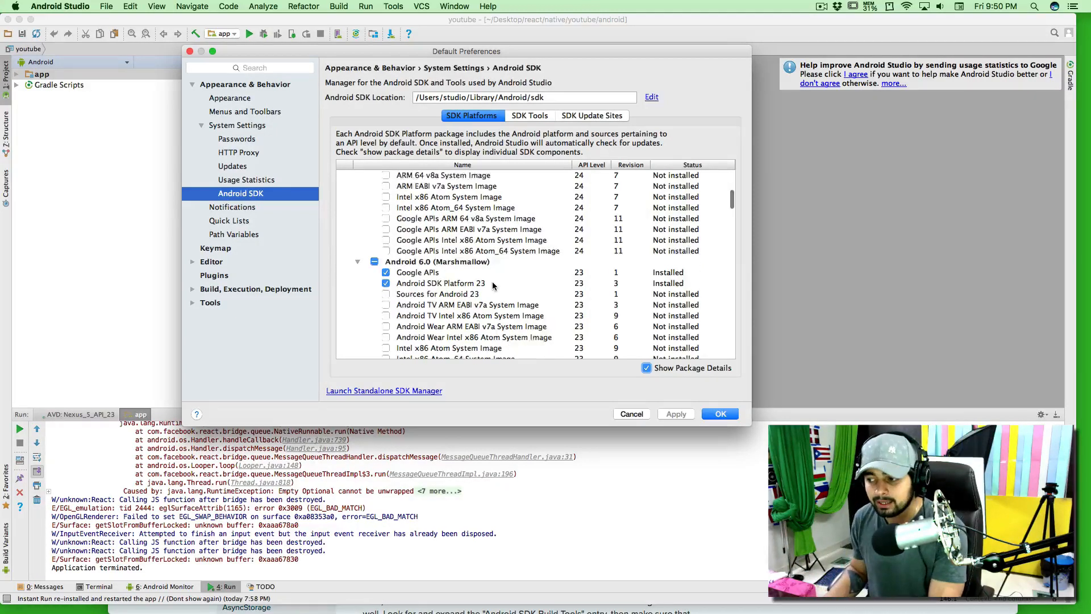
pyautogui.scroll(-3)
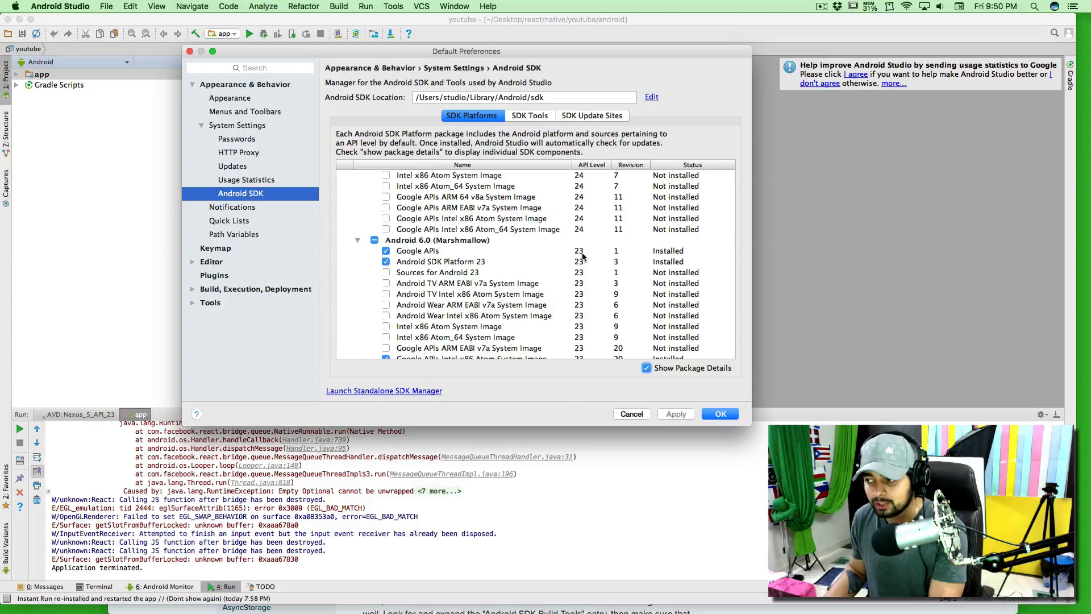
pyautogui.moveTo(446, 253)
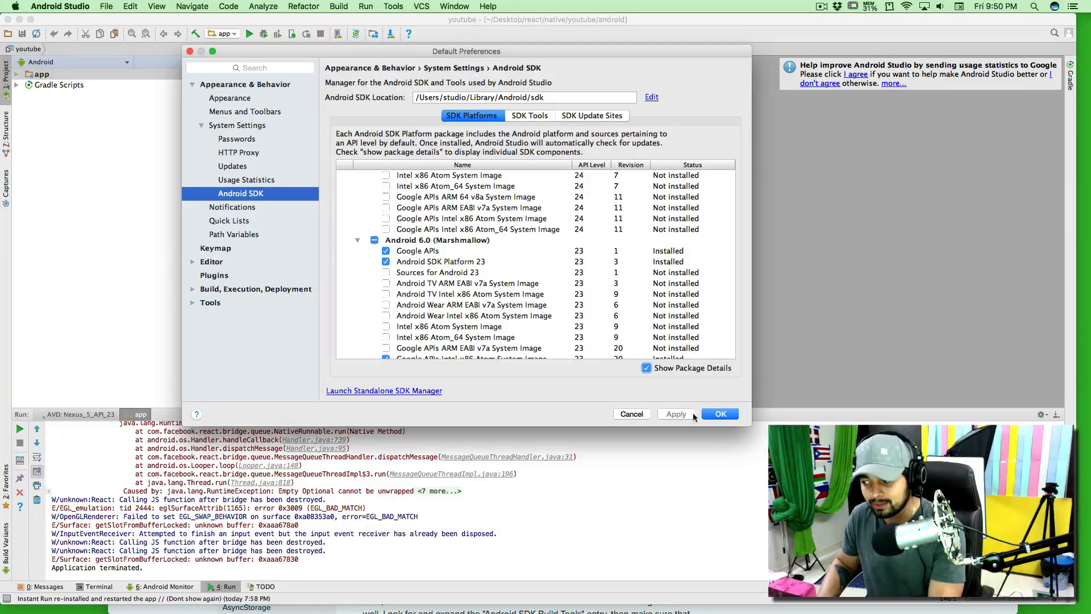
pyautogui.click(720, 414)
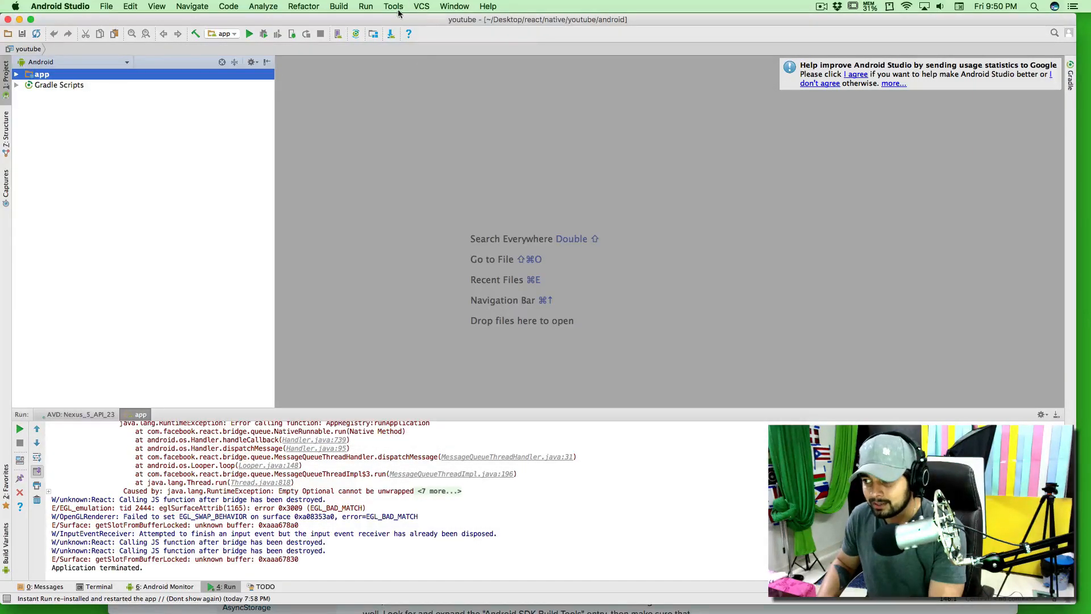
# Check the AVD Manager lists the Nexus 5 API 23 virtual device
pyautogui.click(392, 7)
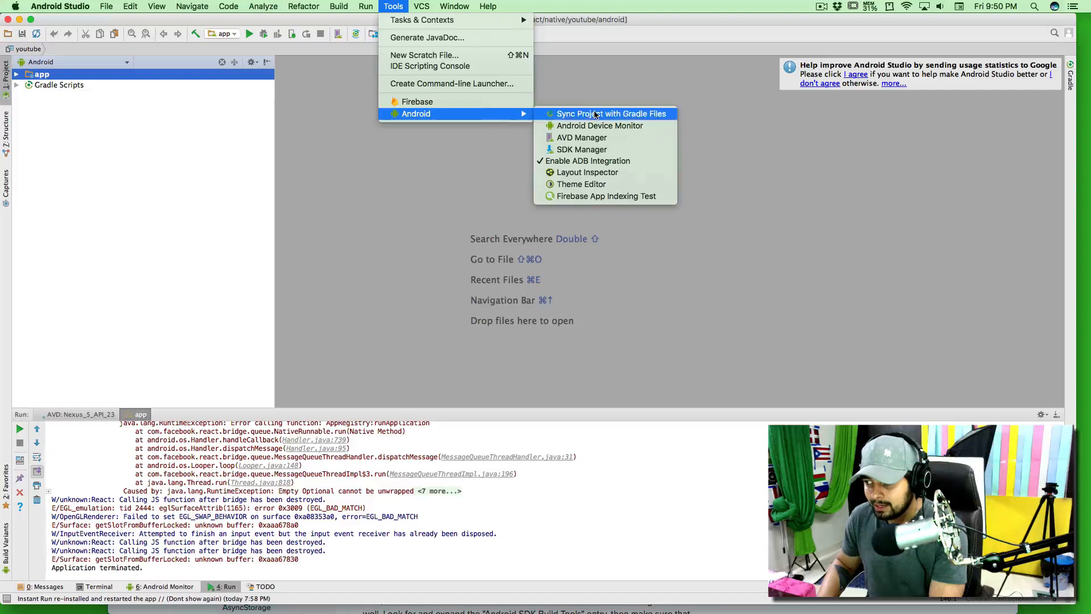
pyautogui.click(611, 114)
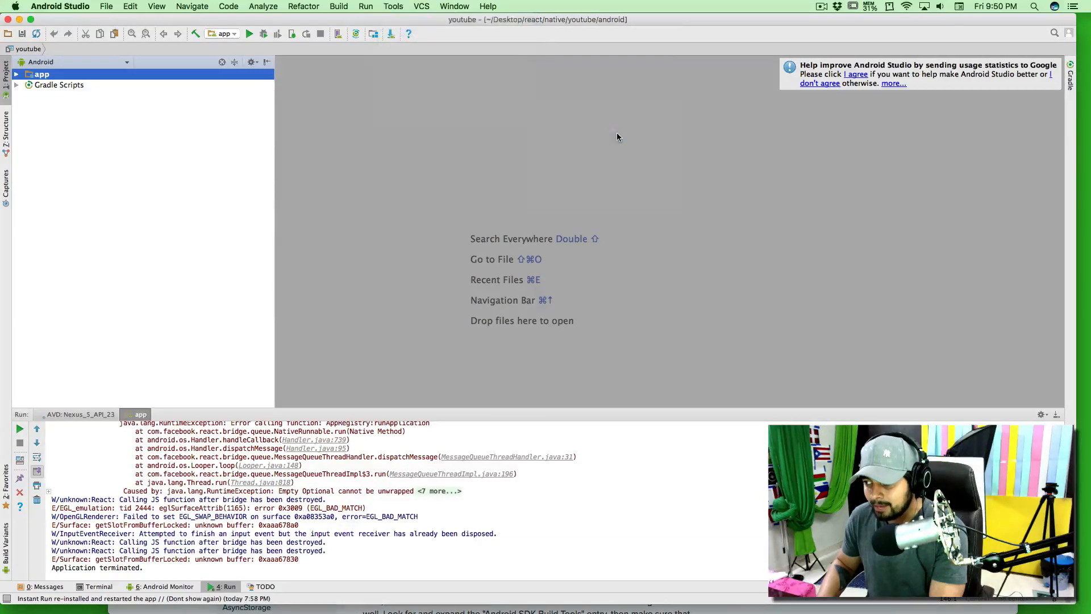
pyautogui.click(374, 33)
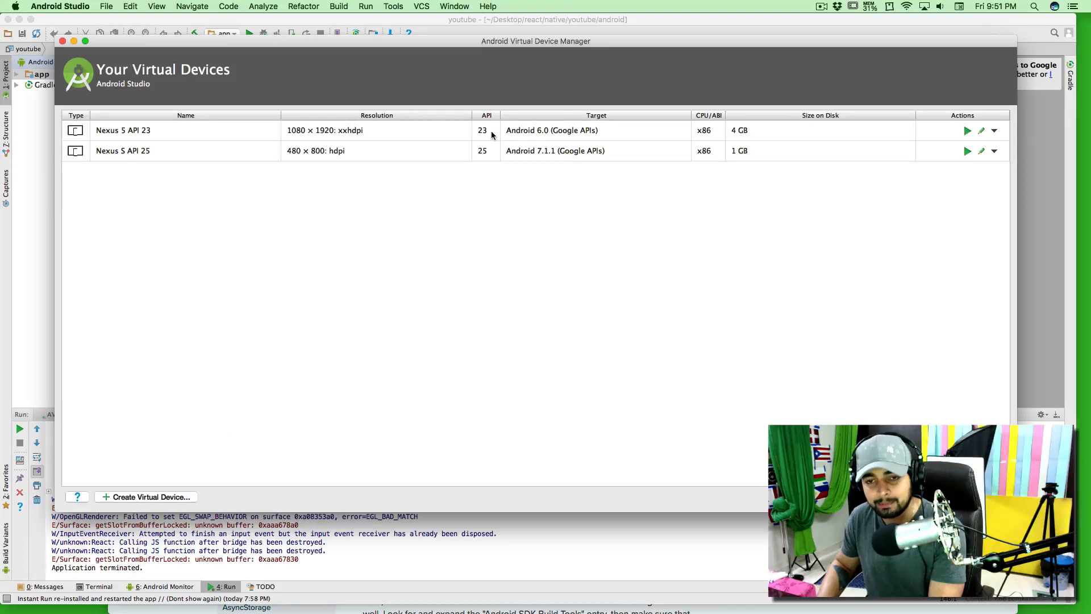
pyautogui.moveTo(419, 135)
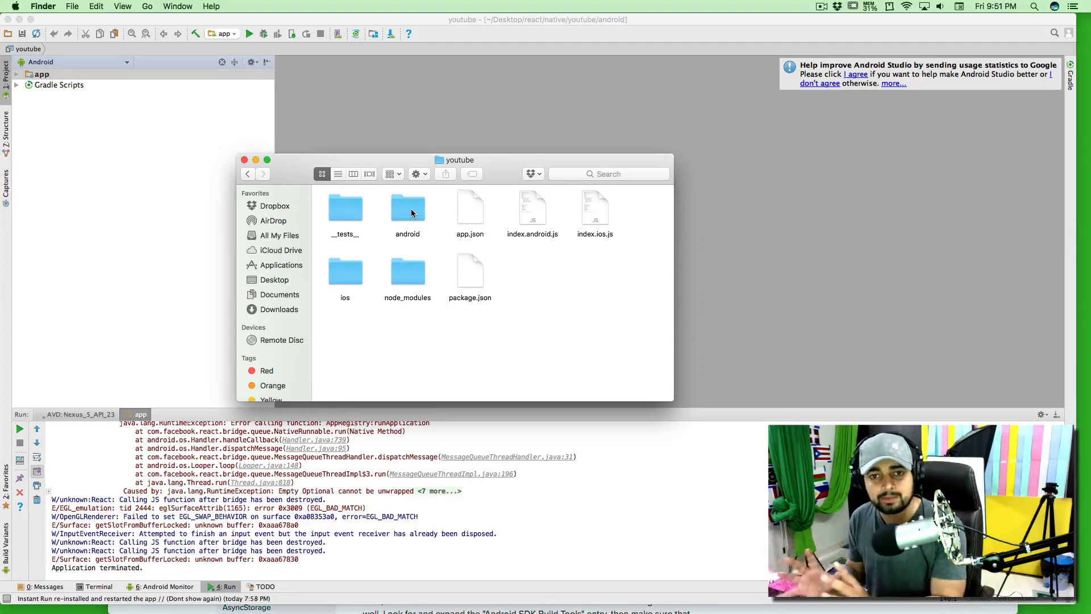
# Open local.properties from the project's android folder in Sublime Text
pyautogui.doubleClick(407, 209)
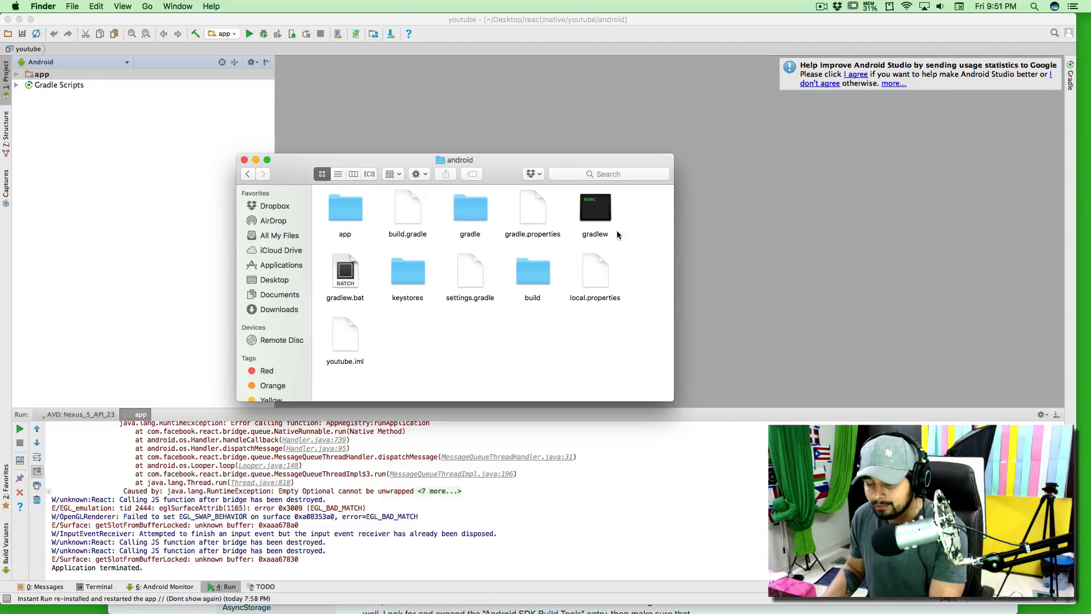
pyautogui.moveTo(525, 324)
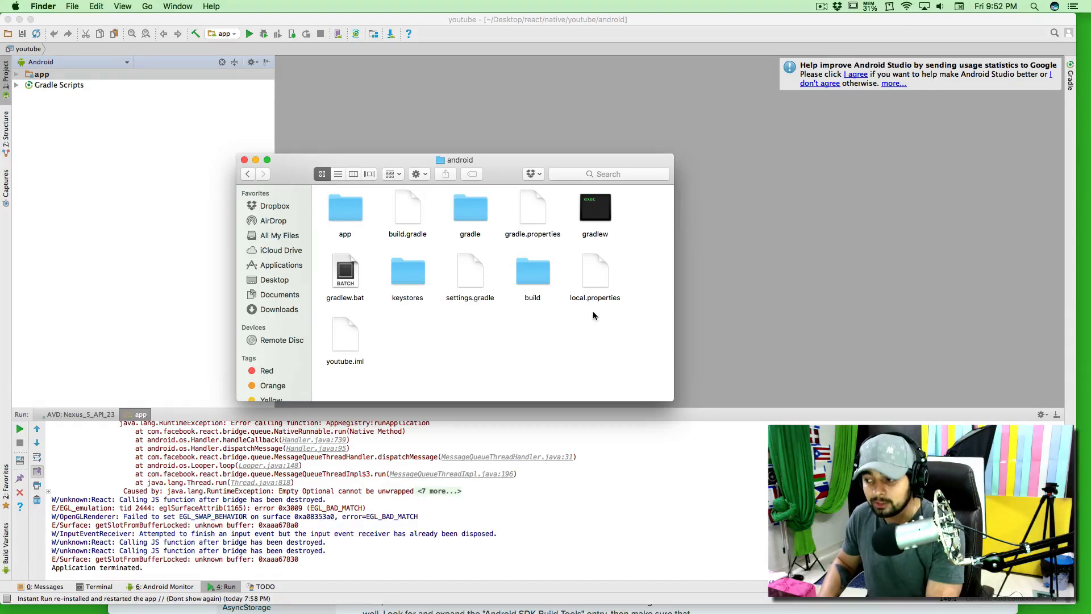
pyautogui.moveTo(612, 308)
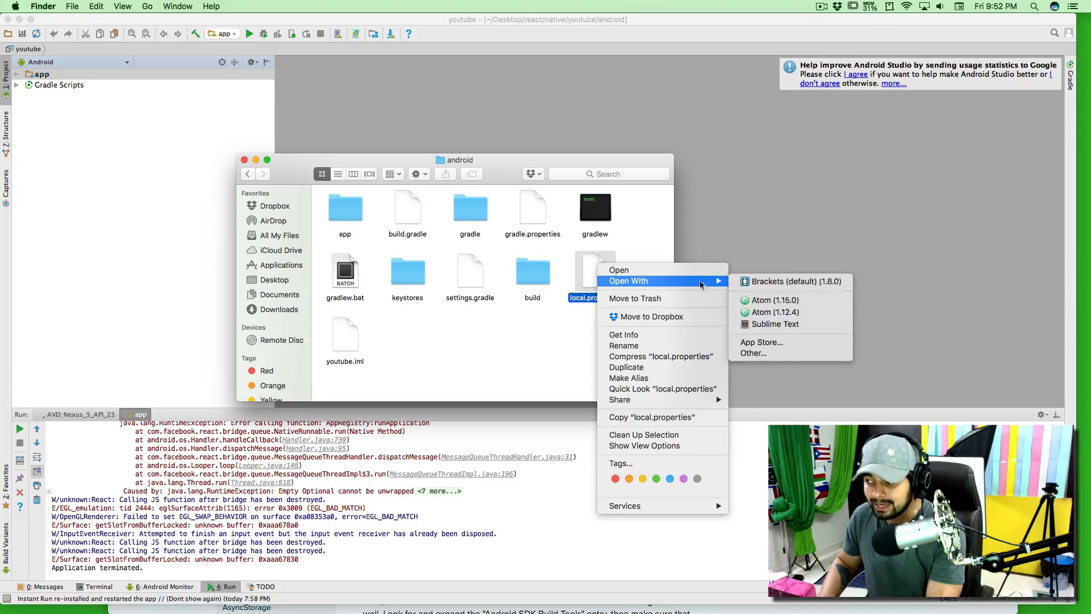
pyautogui.click(774, 324)
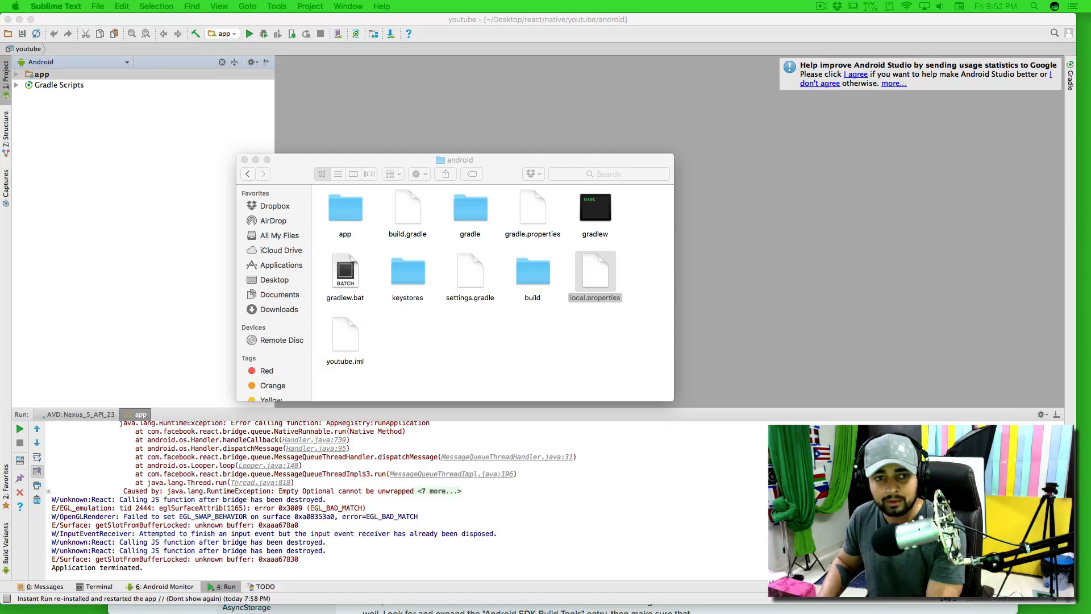
# Verify sdk.dir points to the Android SDK in the user's Library, then close the file
pyautogui.doubleClick(595, 272)
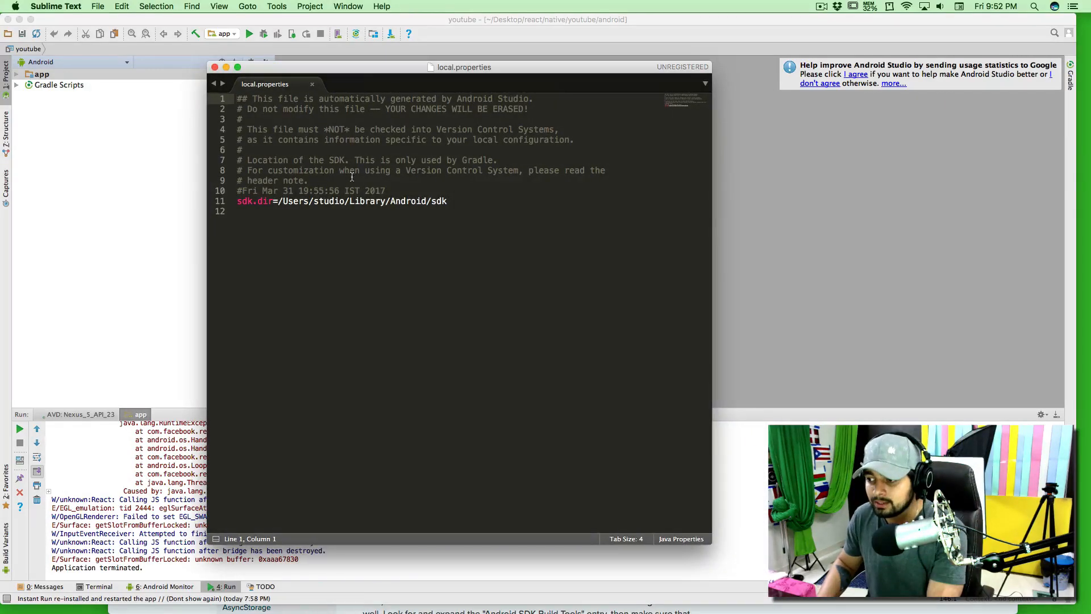
pyautogui.moveTo(238, 109); pyautogui.dragTo(386, 191)
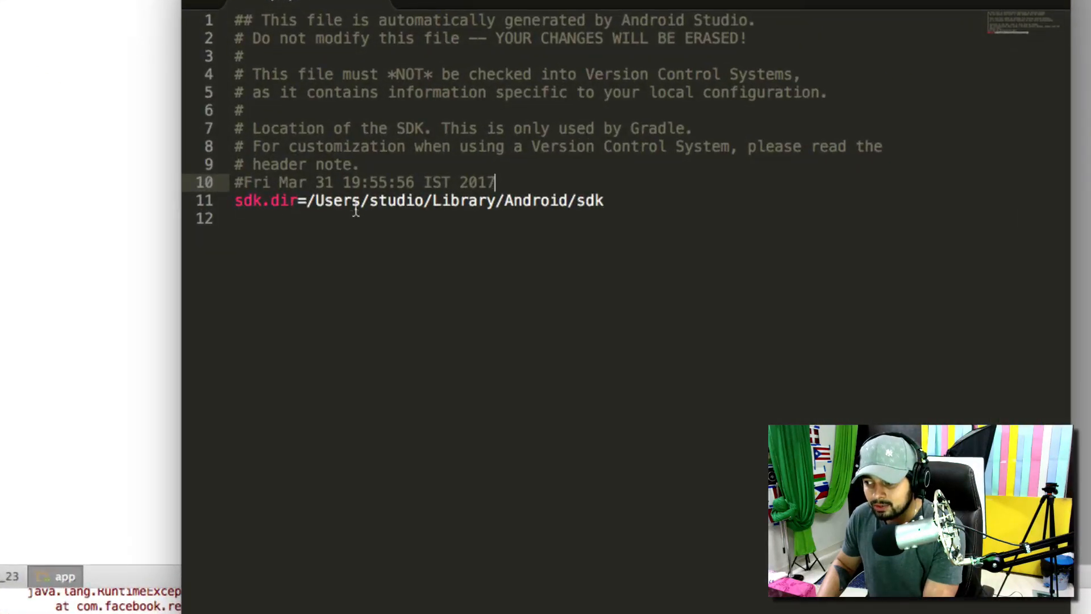
pyautogui.doubleClick(396, 200)
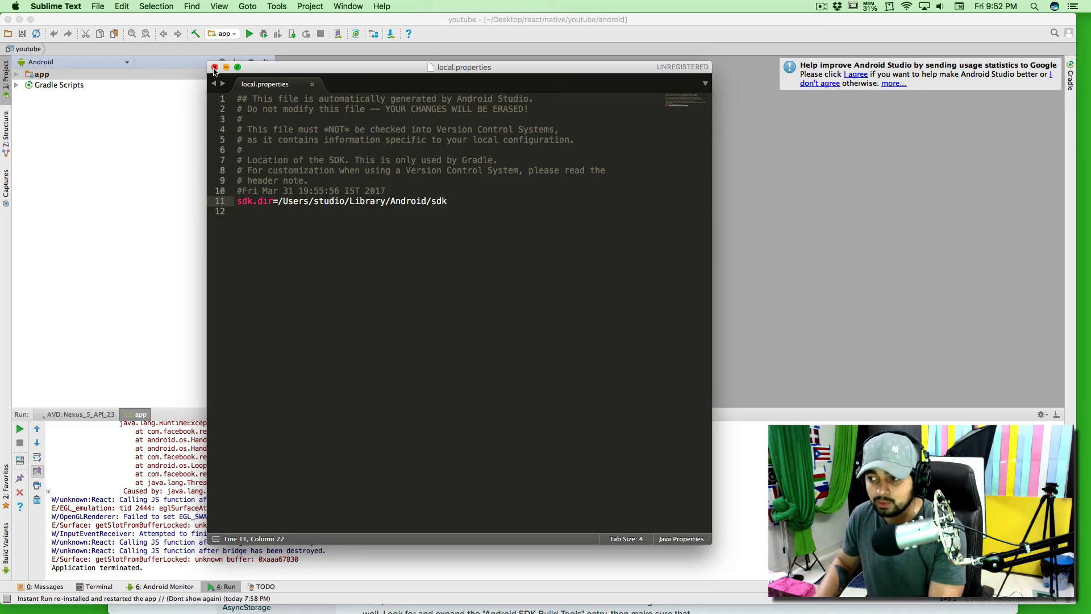
pyautogui.click(214, 67)
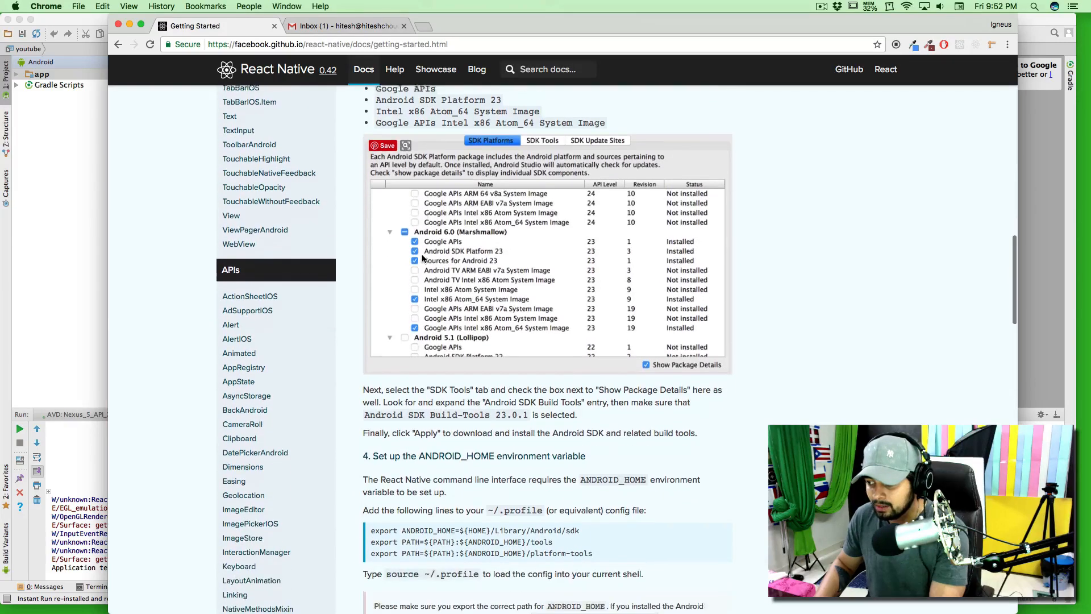
pyautogui.scroll(-3)
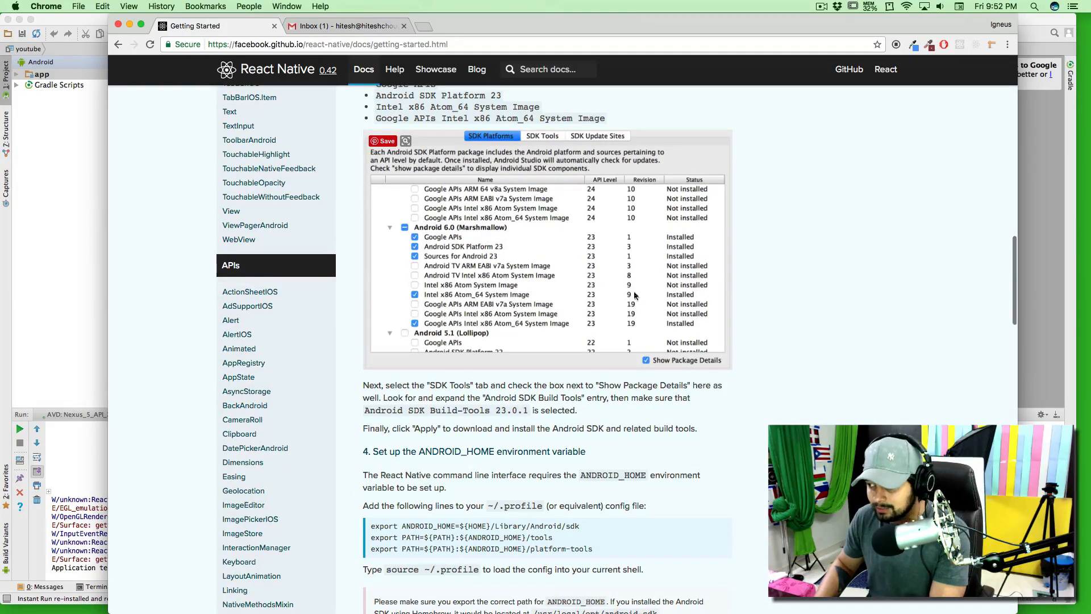
pyautogui.scroll(-3)
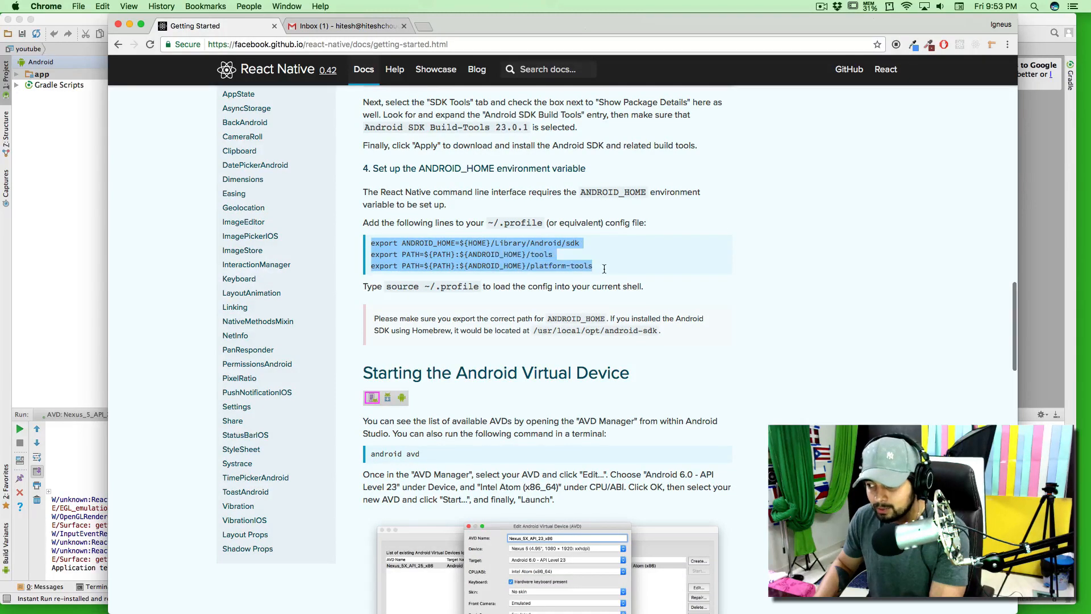
pyautogui.click(612, 271)
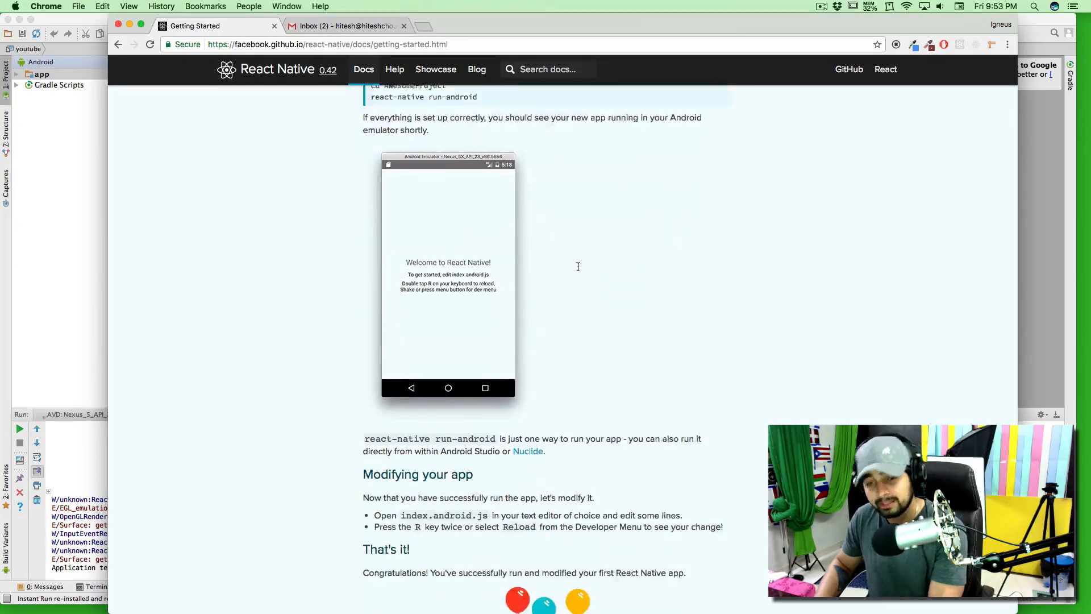
pyautogui.scroll(-3)
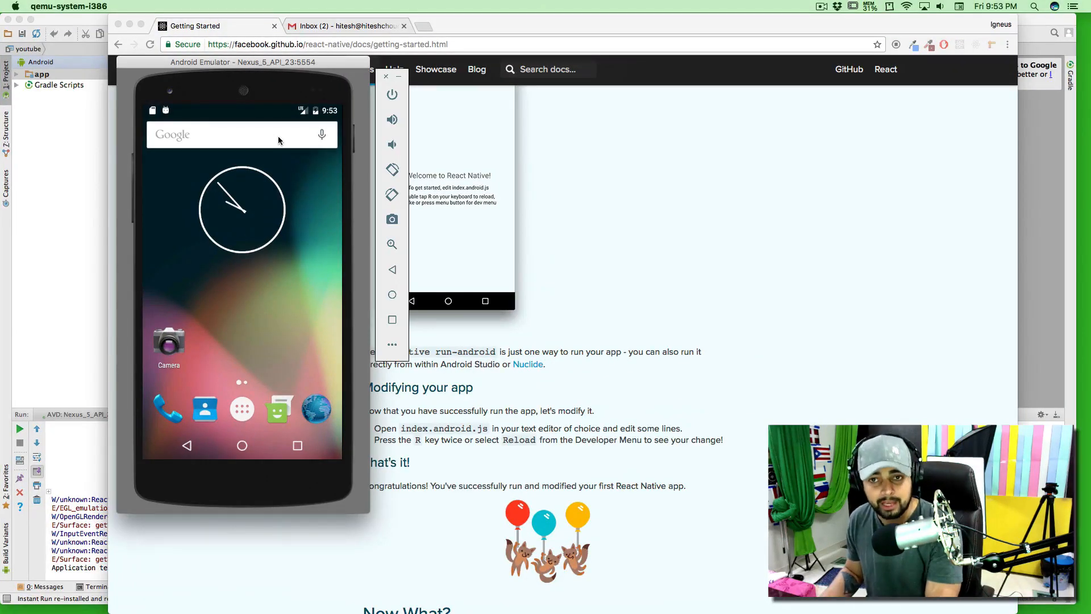
# Reposition the Nexus 5 API 23 emulator window showing its home screen
pyautogui.moveTo(243, 61); pyautogui.dragTo(262, 60)
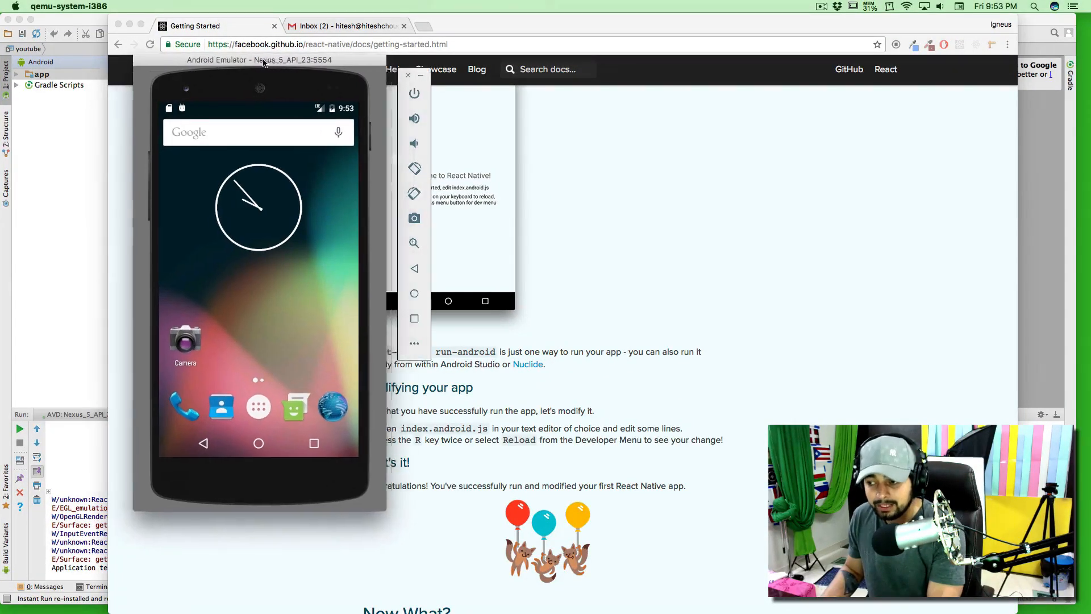
pyautogui.moveTo(261, 60); pyautogui.dragTo(252, 59)
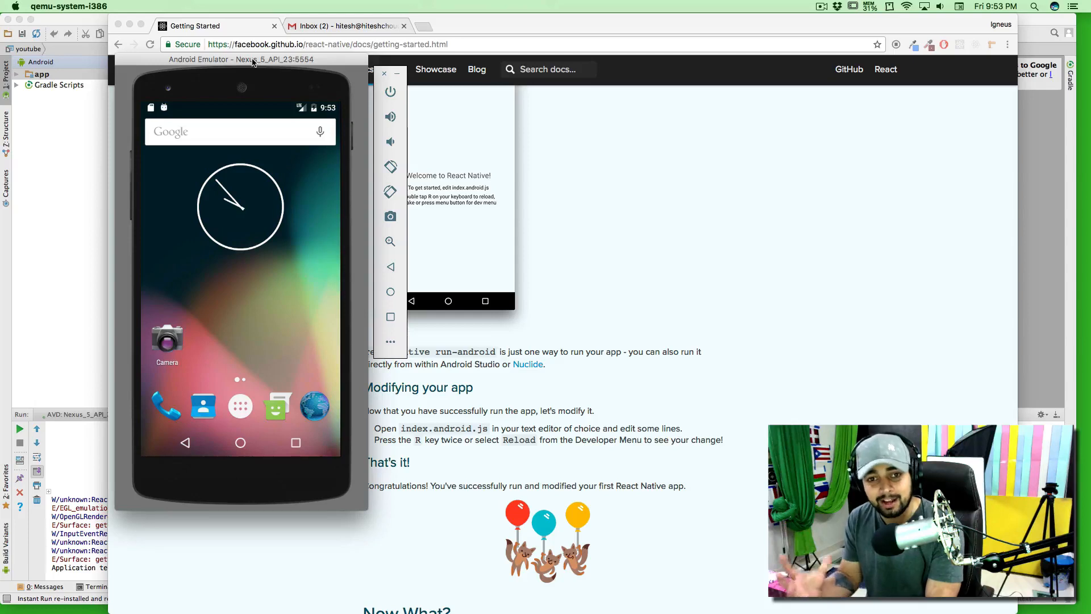
pyautogui.moveTo(315, 331)
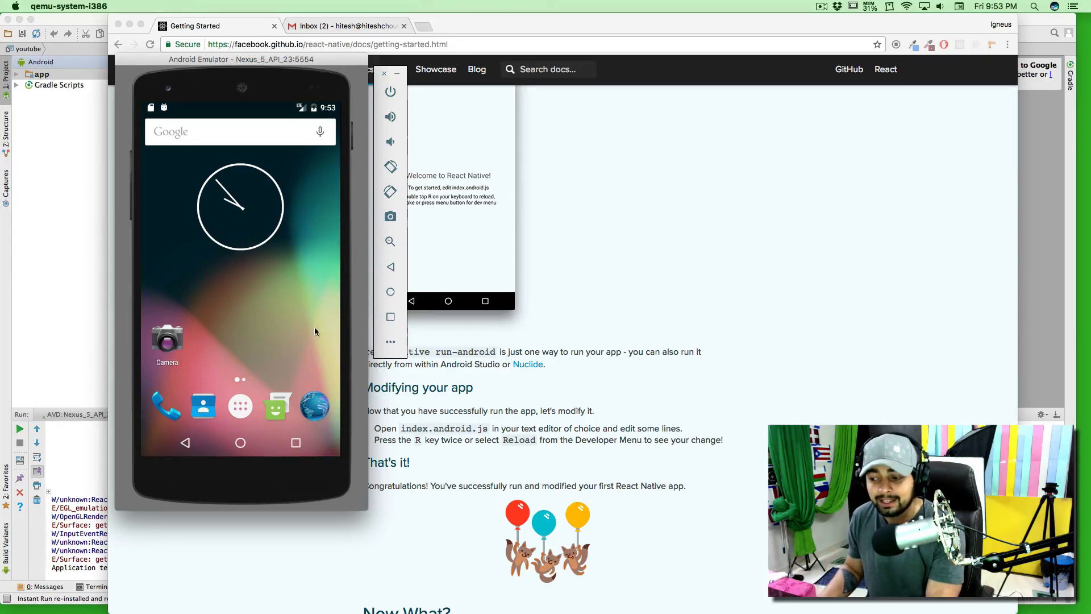